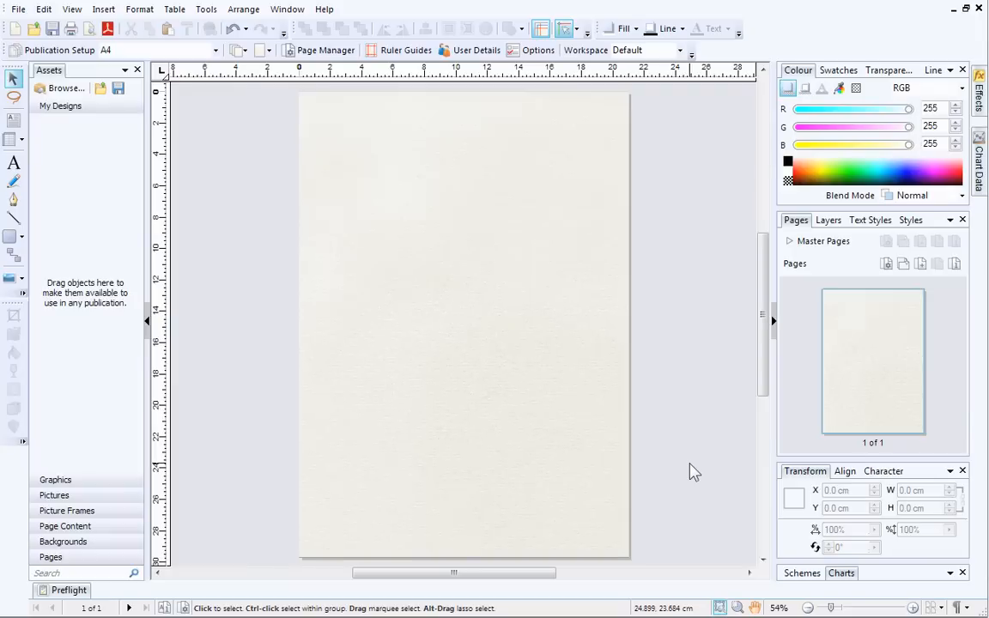
mouse_move(532, 484)
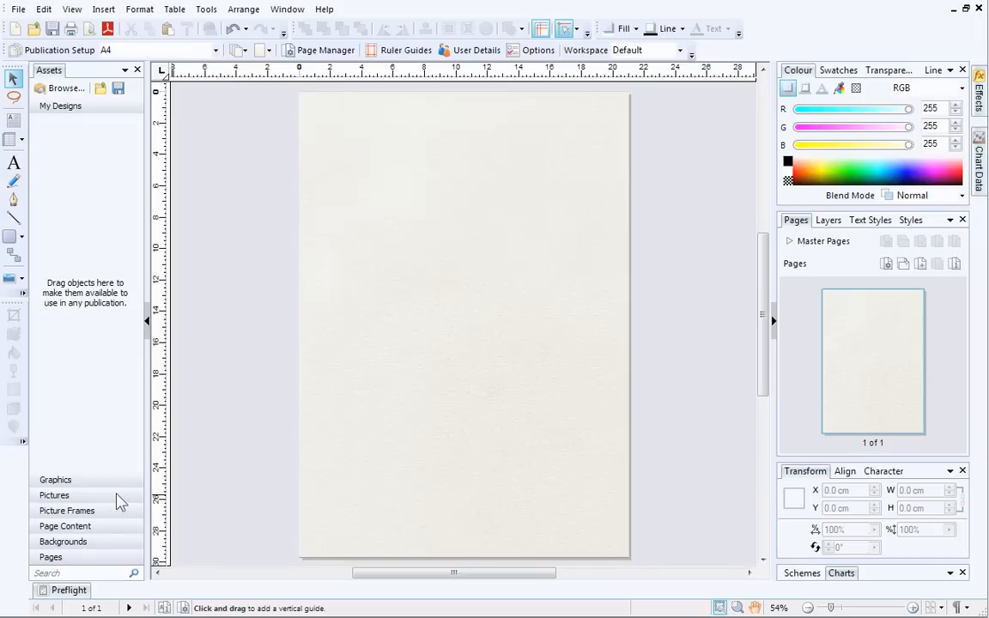
Show the Pictures category of the Assets tab, currently empty
click(55, 479)
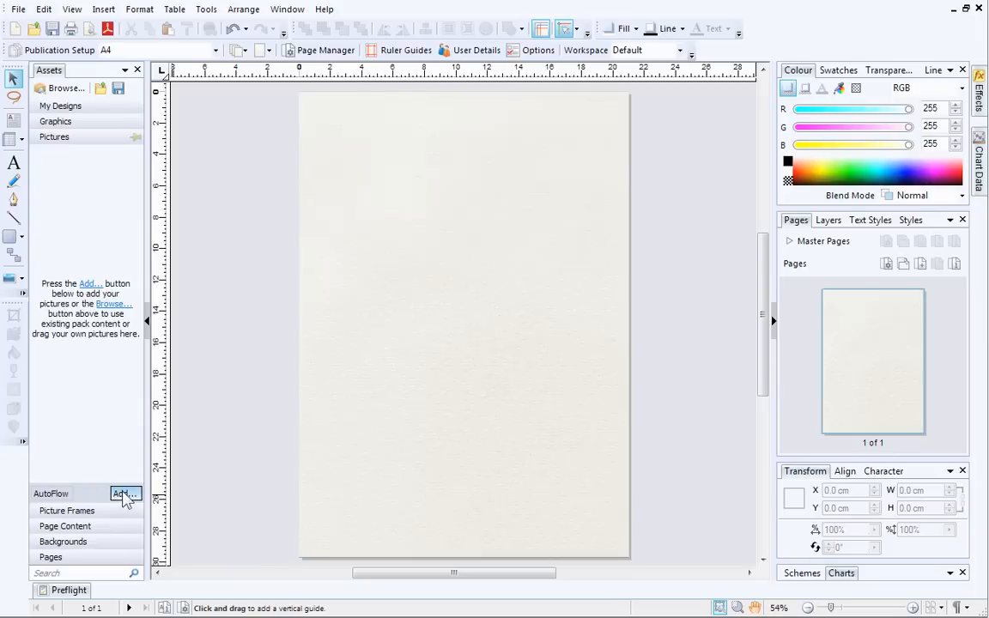
Add the five food JPG photos from My Pictures into the picture assets
click(124, 495)
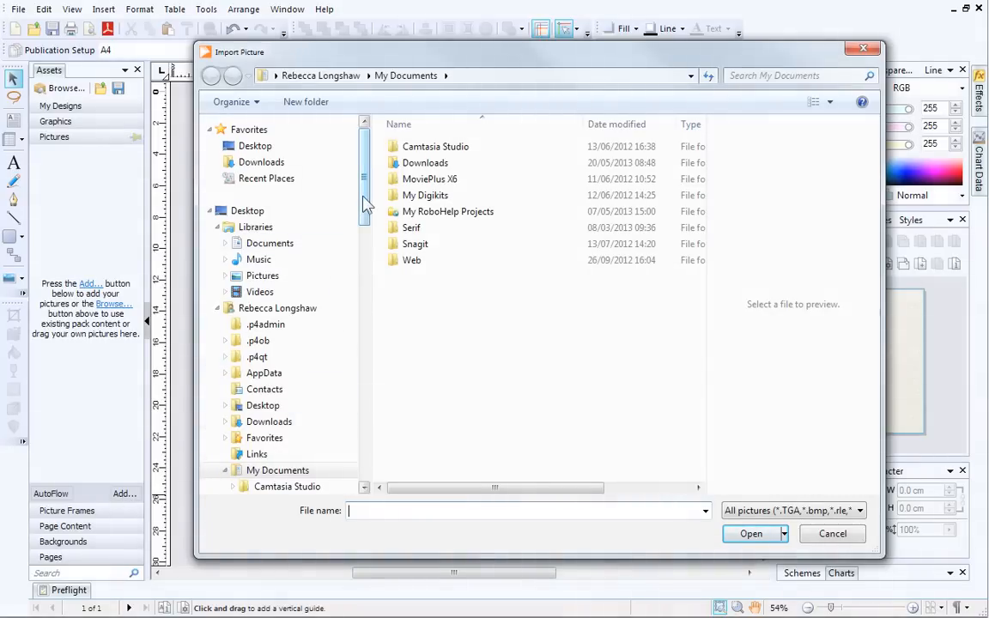
scroll(down, 3)
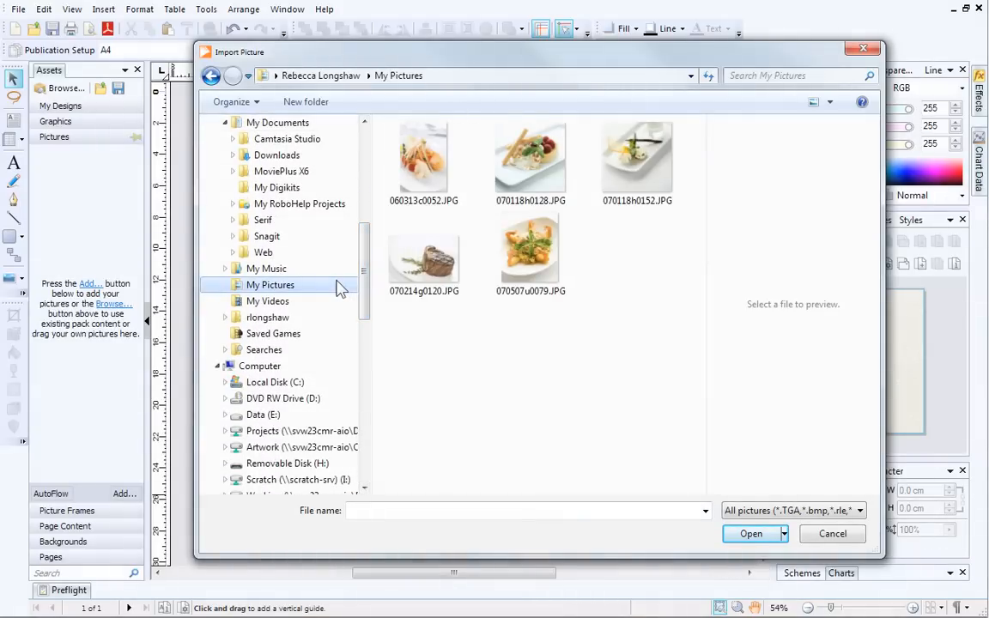
click(422, 254)
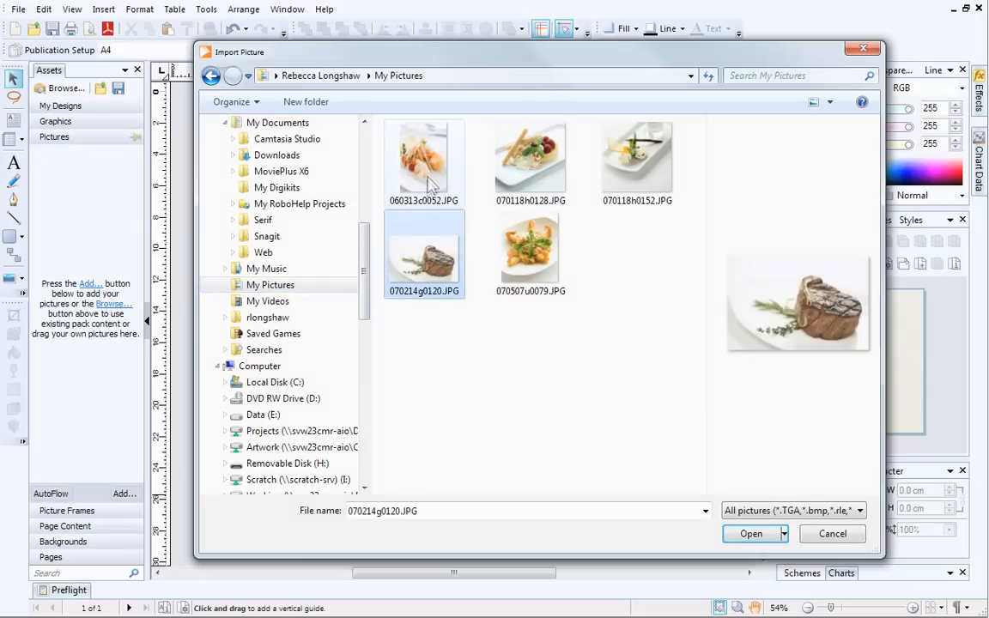
click(531, 163)
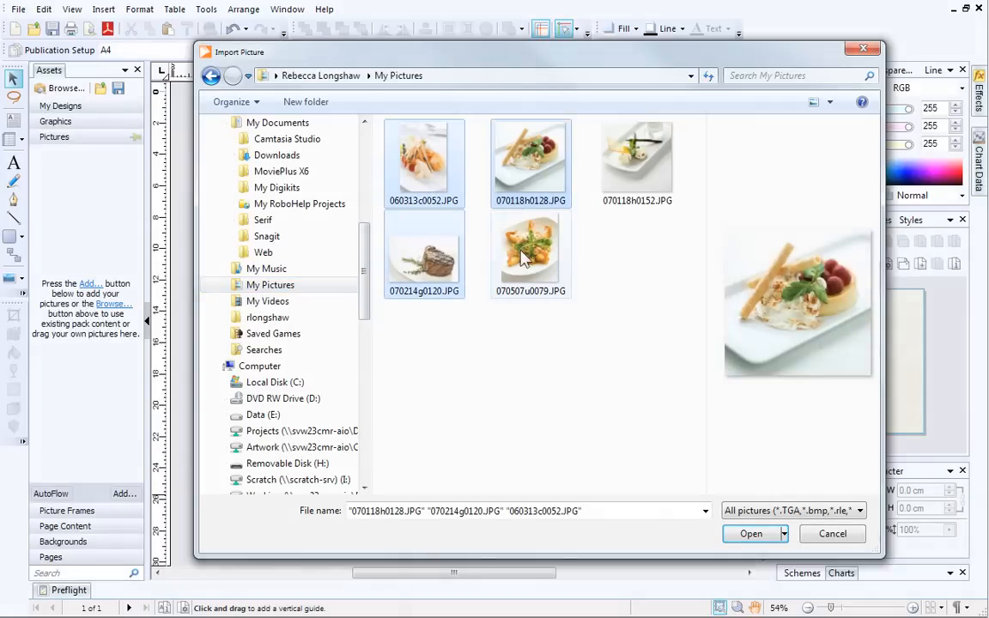
click(637, 158)
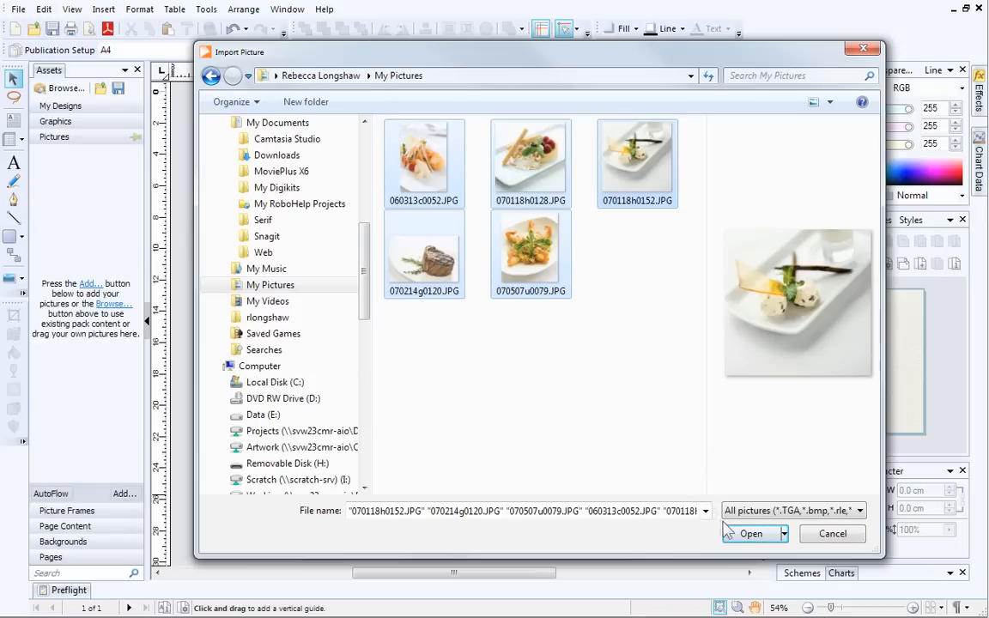
click(750, 532)
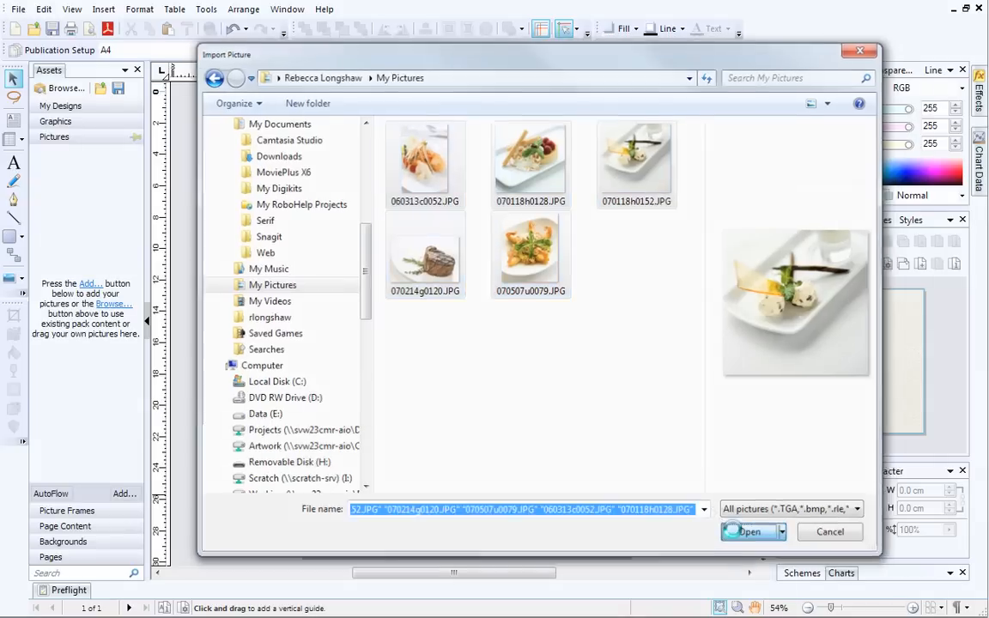
click(746, 532)
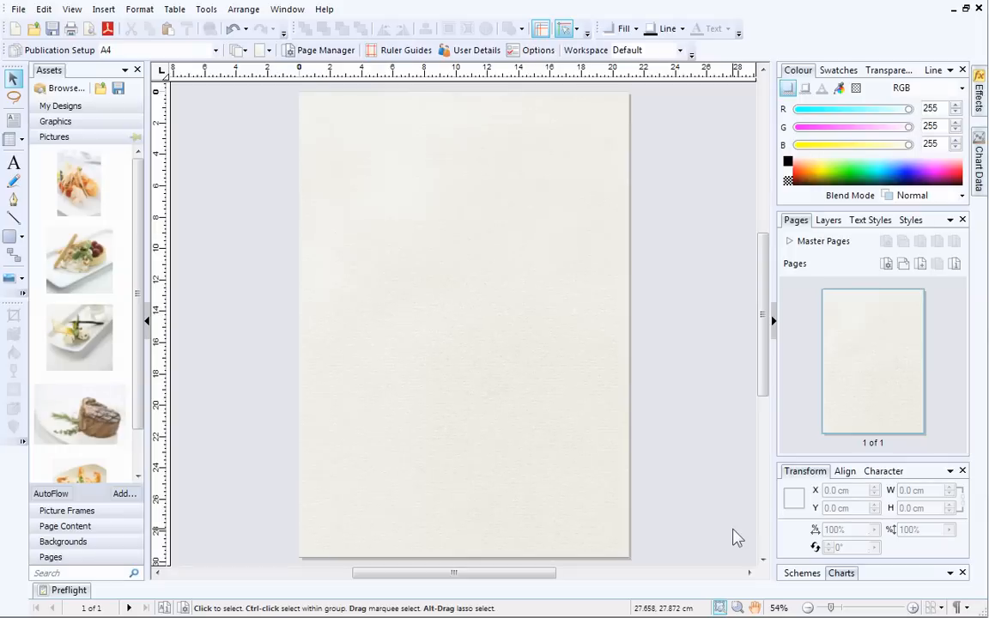
mouse_move(124, 515)
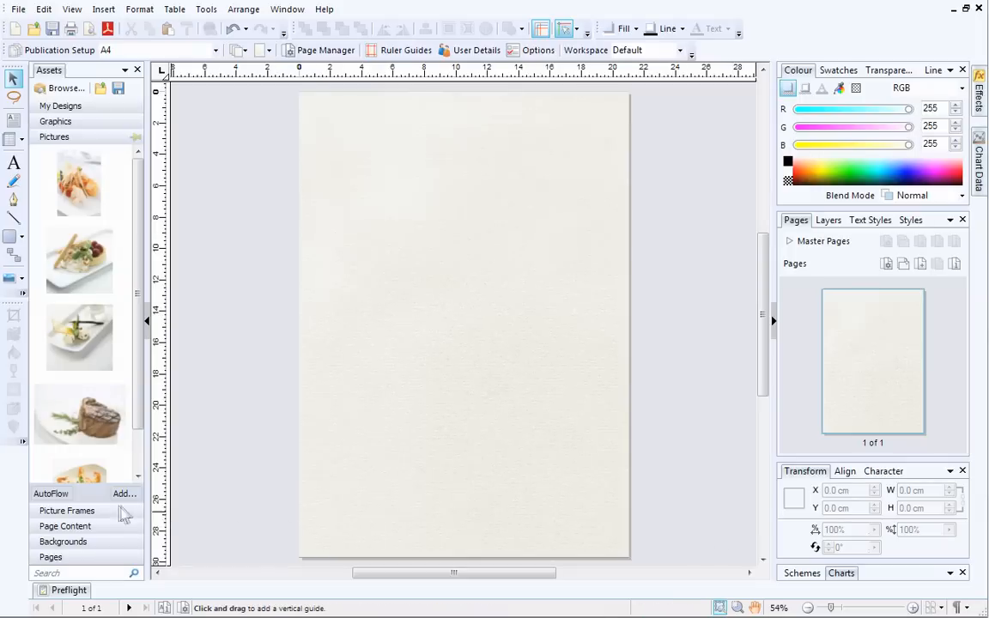
Show the Picture Frames category of the Assets tab
click(55, 137)
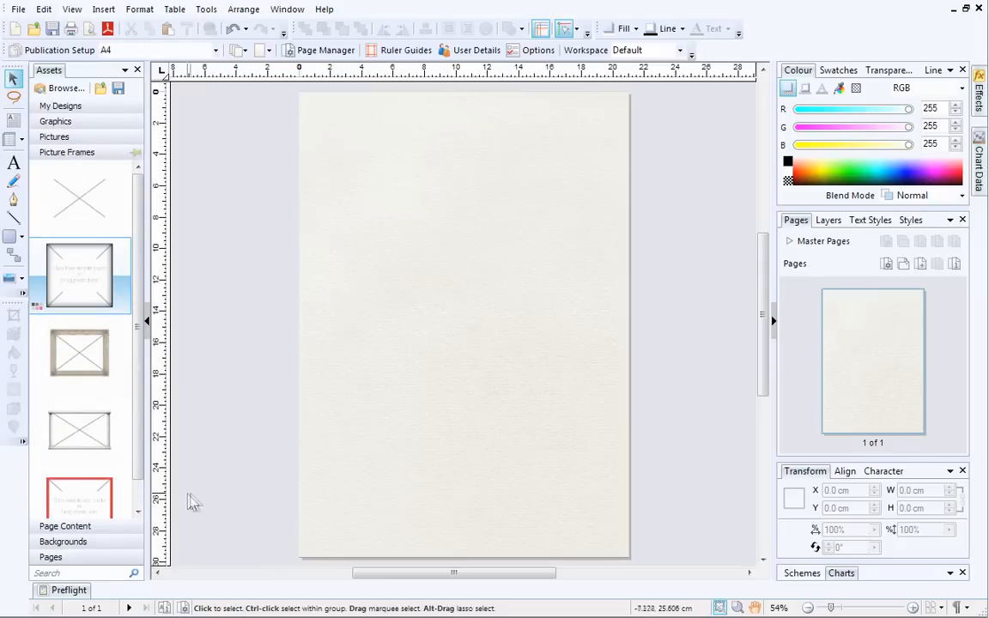
mouse_move(196, 503)
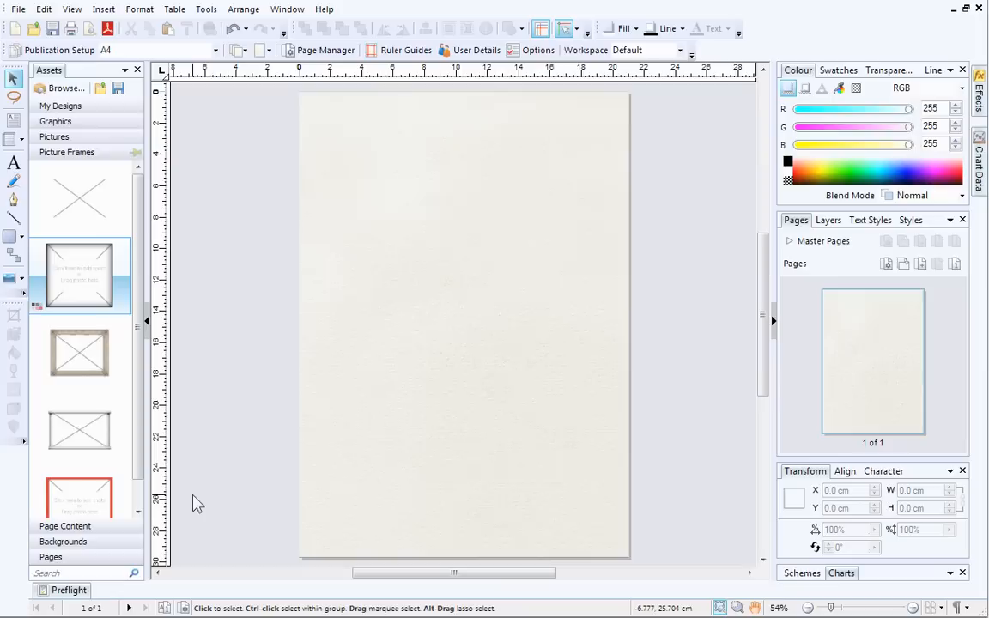
mouse_move(202, 479)
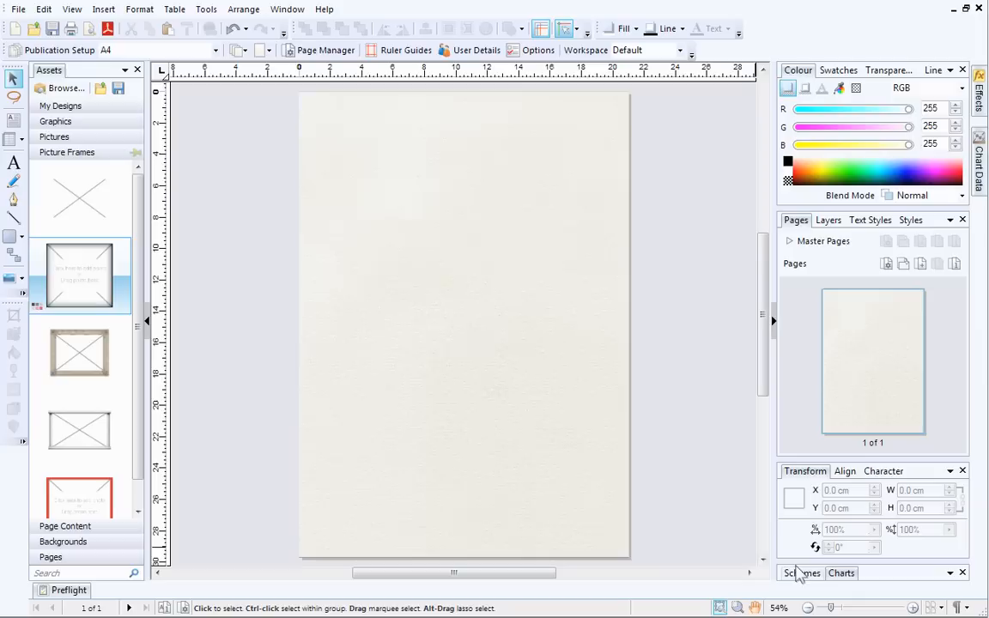
mouse_move(798, 573)
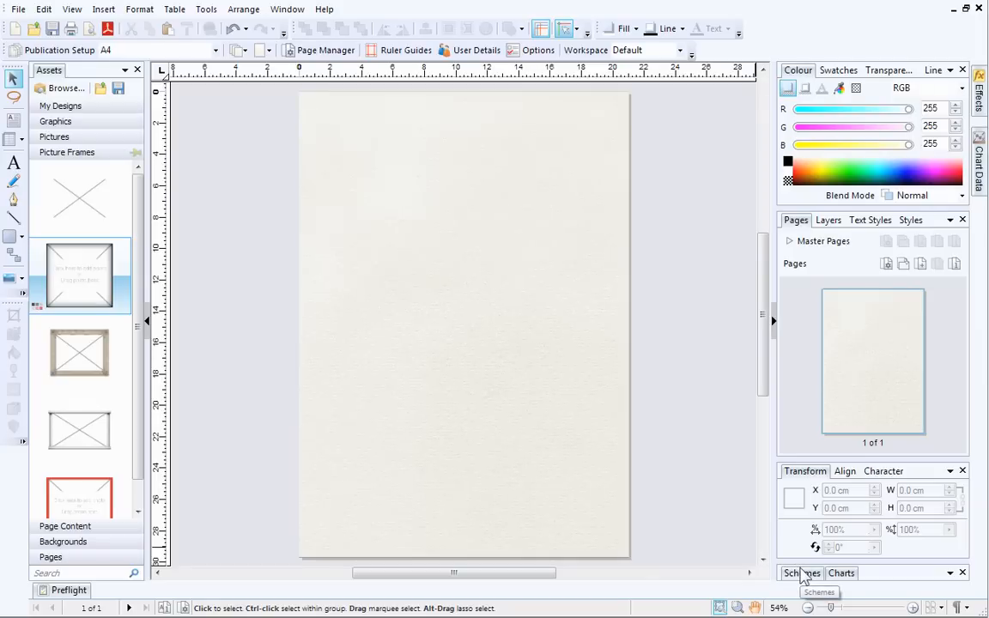
Show the Schemes tab with its list of colour schemes
click(799, 573)
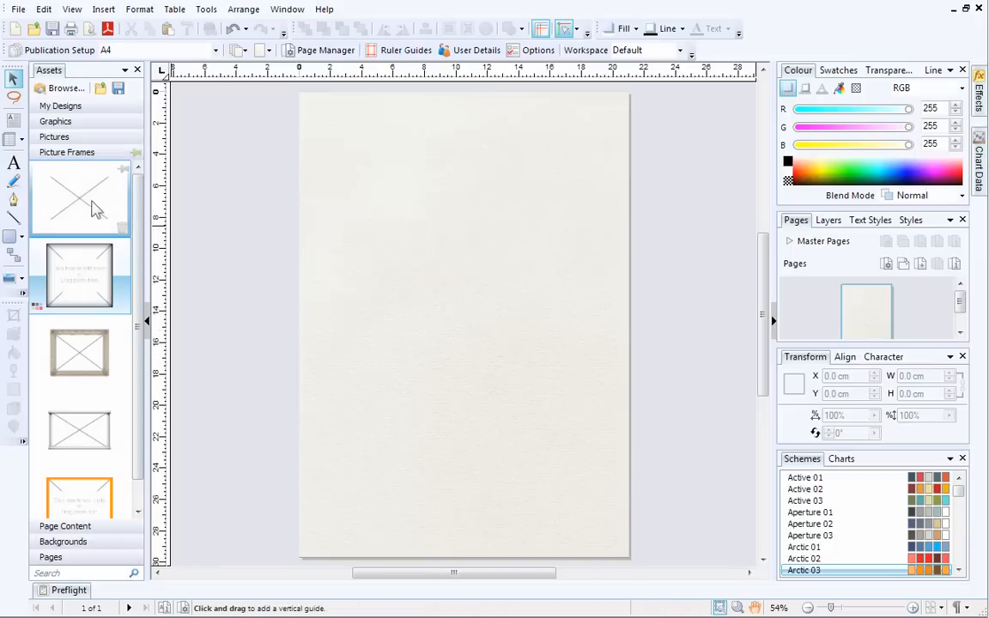
Place a plain picture frame at the top of the page and shrink it
drag(79, 197, 288, 203)
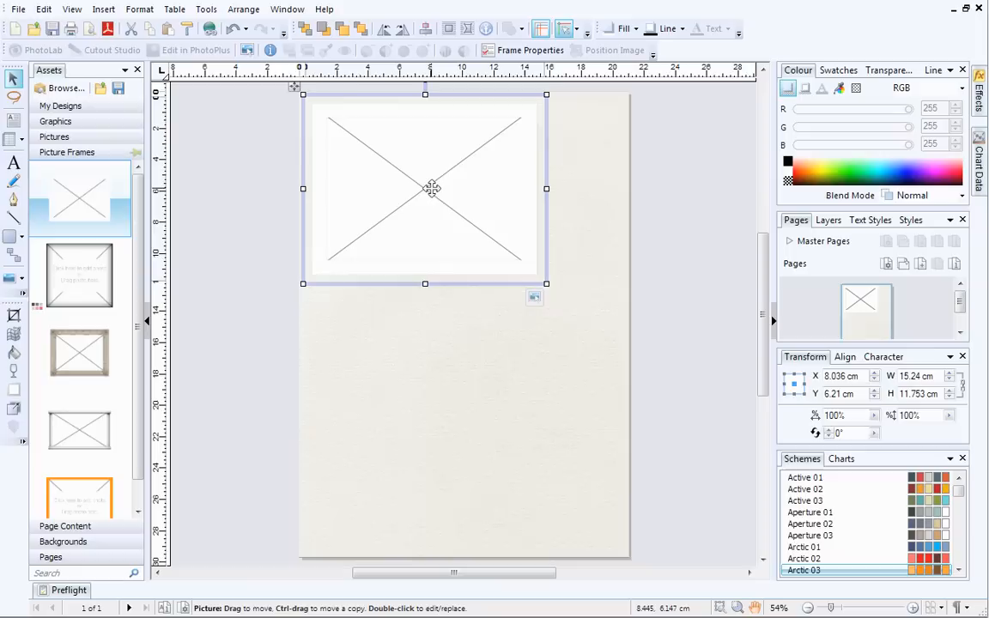
drag(546, 284, 542, 273)
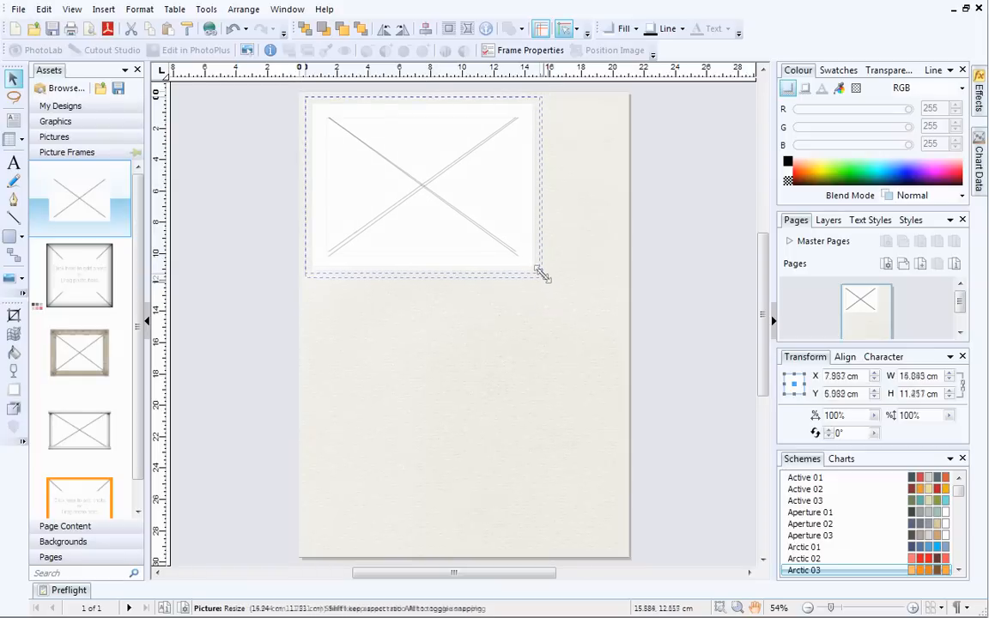
drag(541, 273, 511, 247)
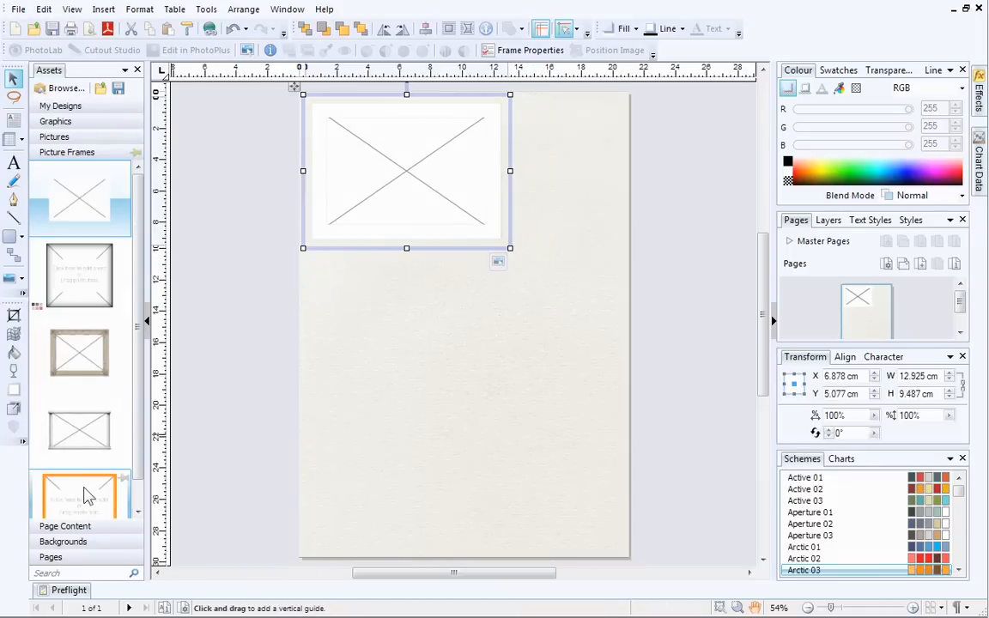
Place an orange picture frame on the left of the page and enlarge it
drag(79, 494, 357, 330)
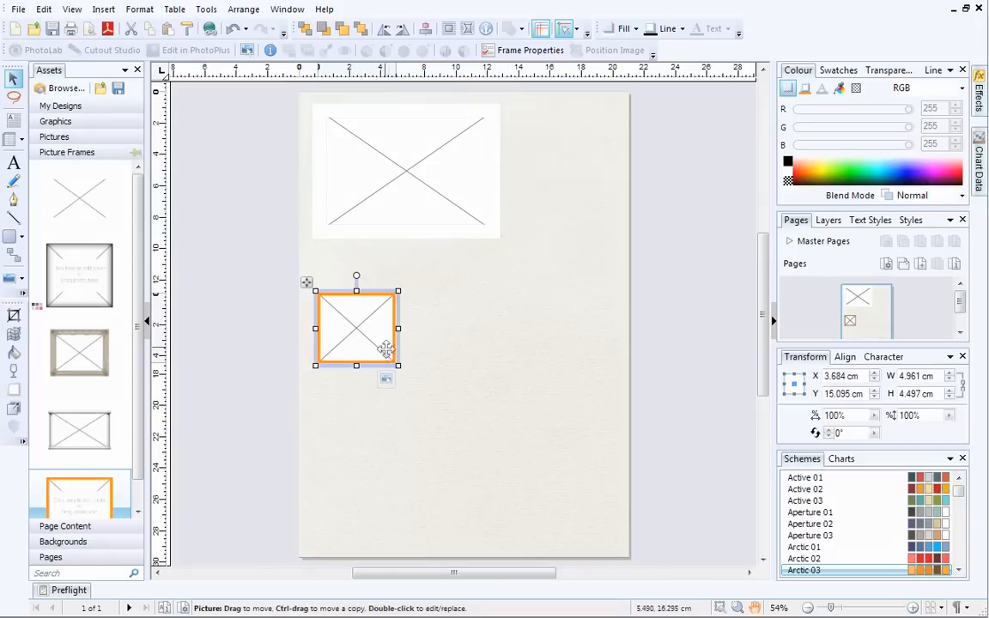
drag(398, 364, 470, 446)
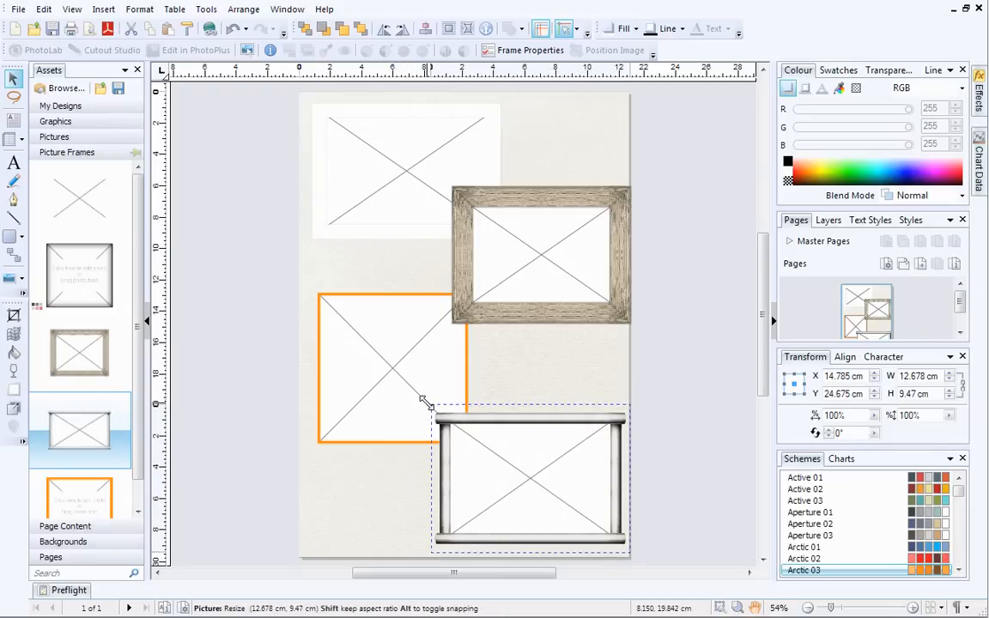
click(664, 360)
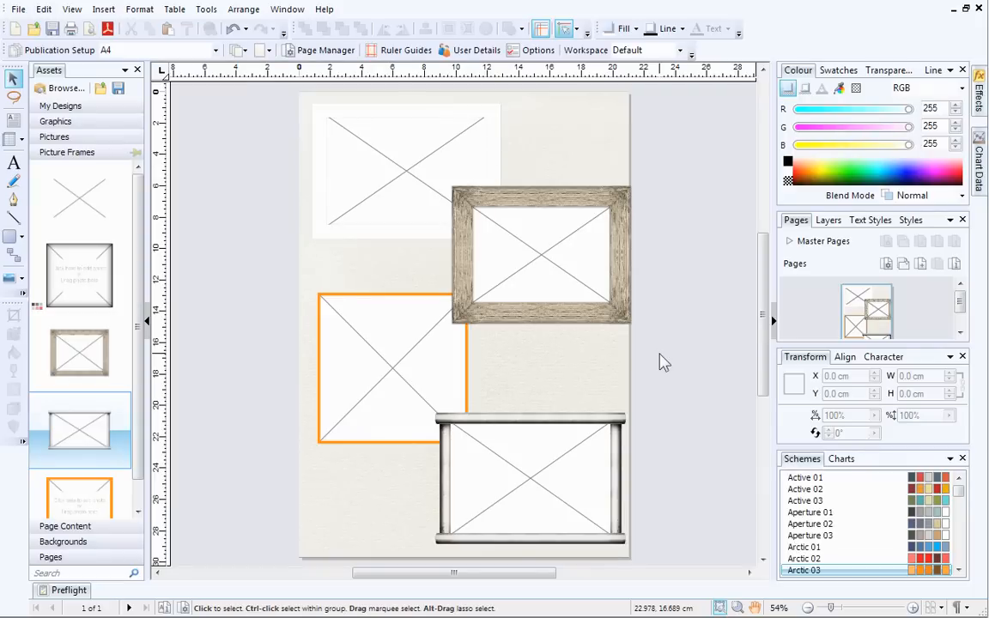
Resize and tilt the white top frame and the scroll-style bottom frame
click(405, 170)
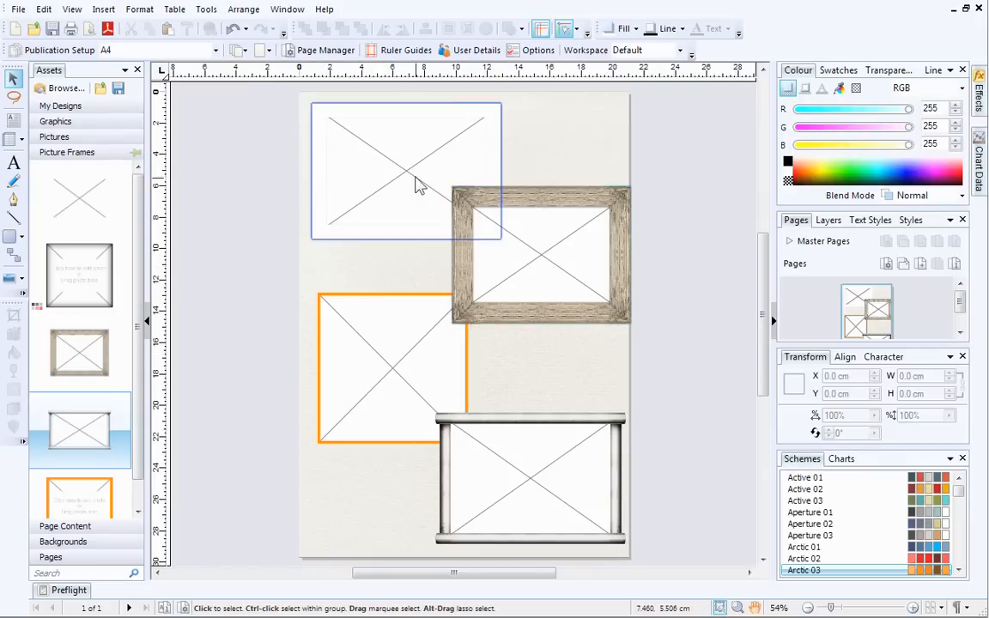
click(405, 172)
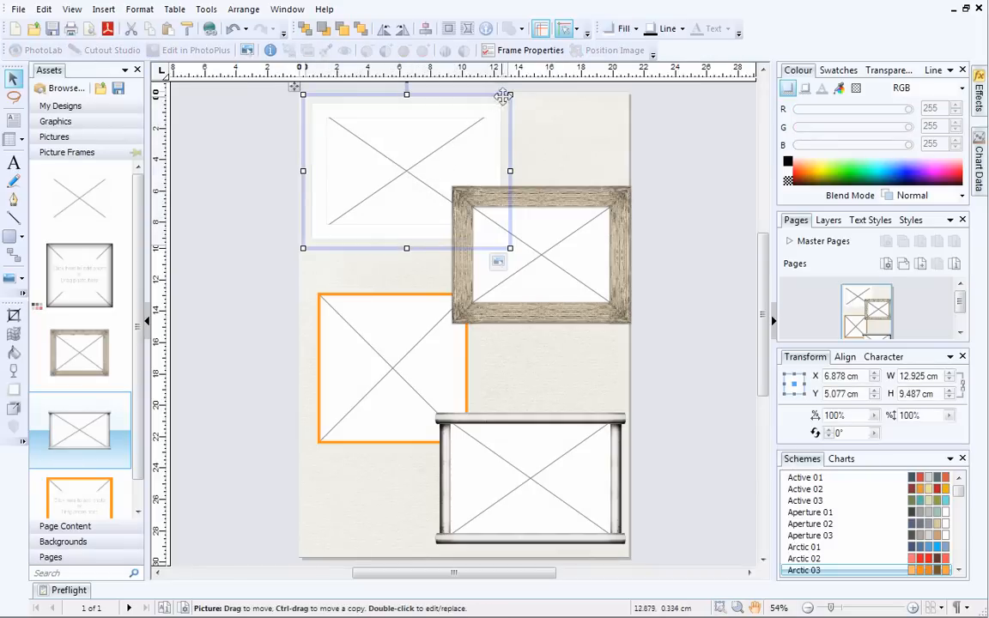
drag(508, 96, 515, 105)
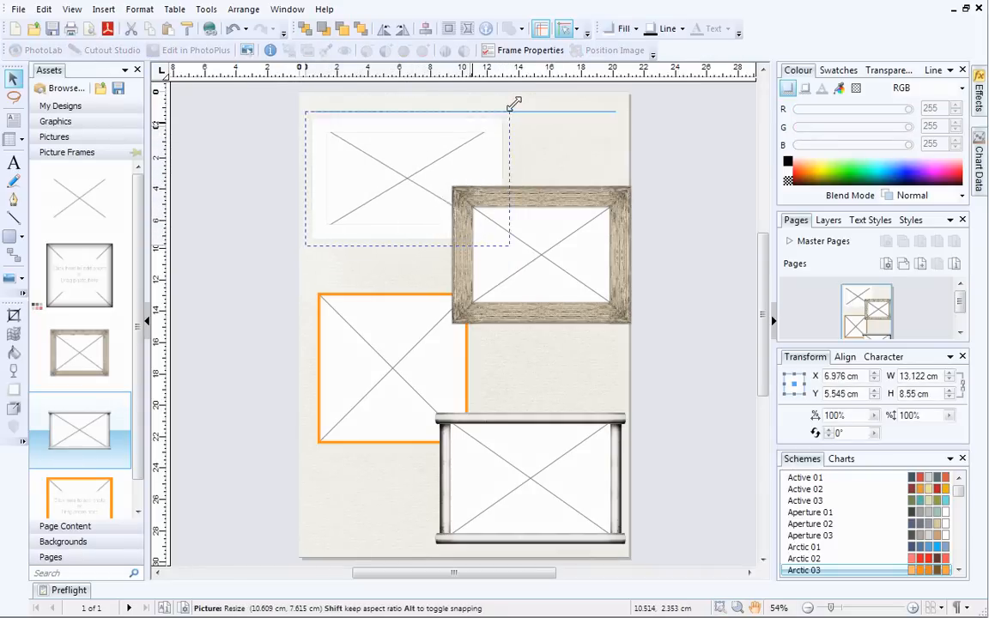
drag(514, 105, 518, 86)
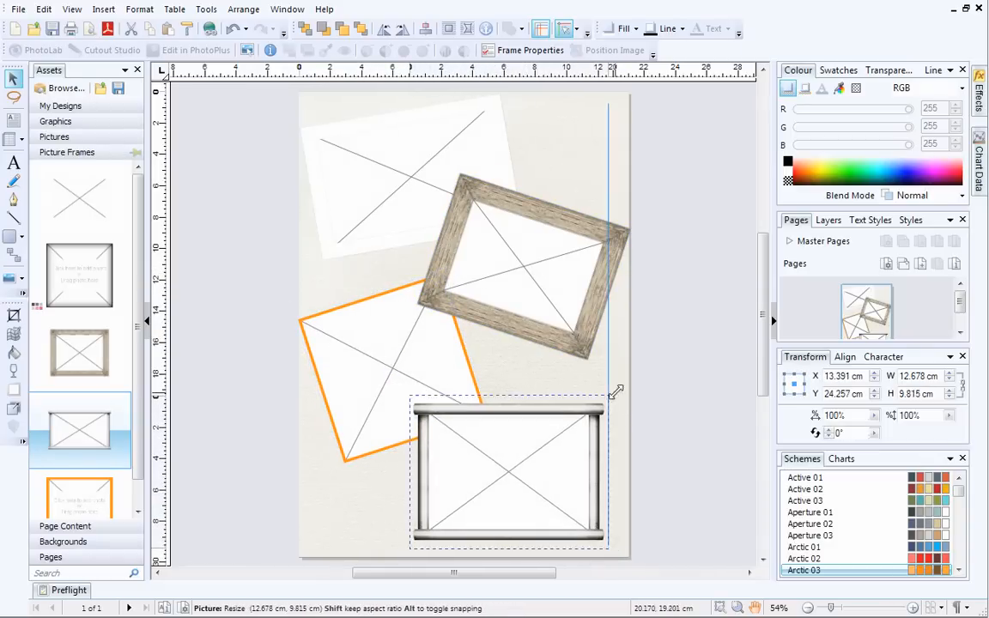
drag(618, 391, 635, 398)
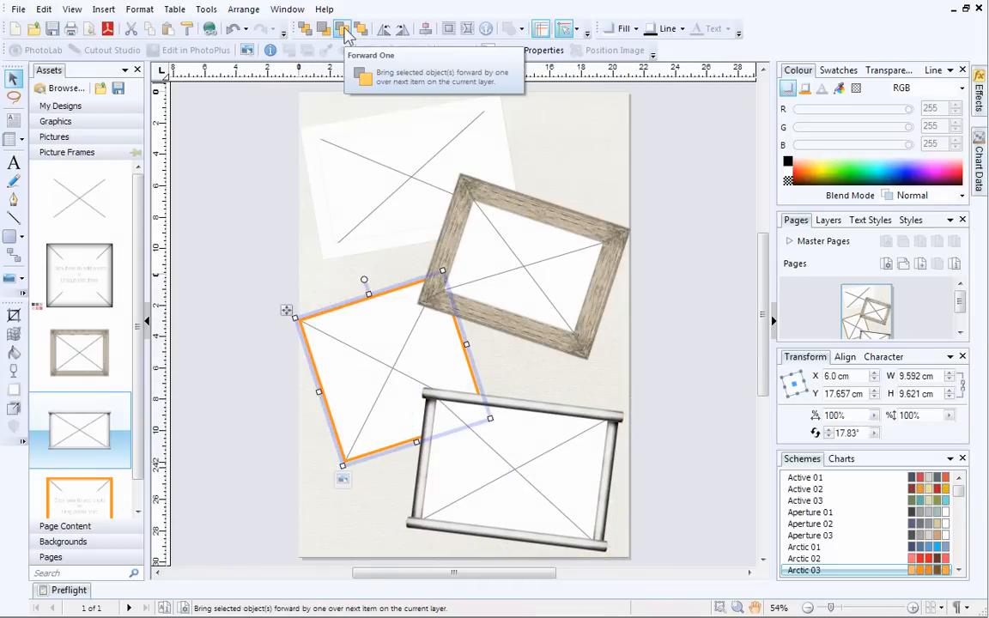
Bring the orange frame forward one level so the frames overlap as a collage
click(342, 28)
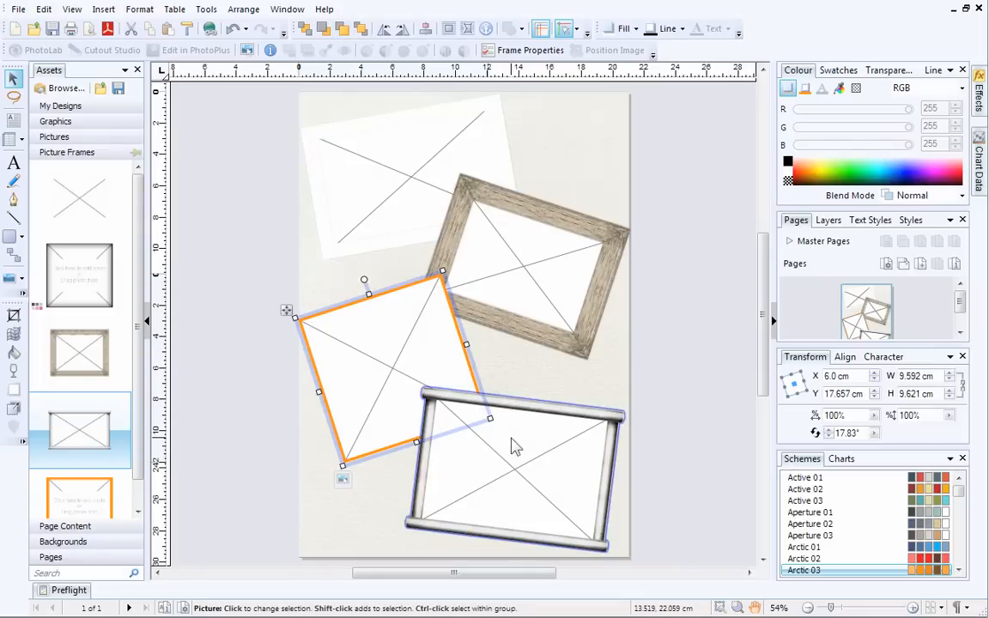
click(306, 31)
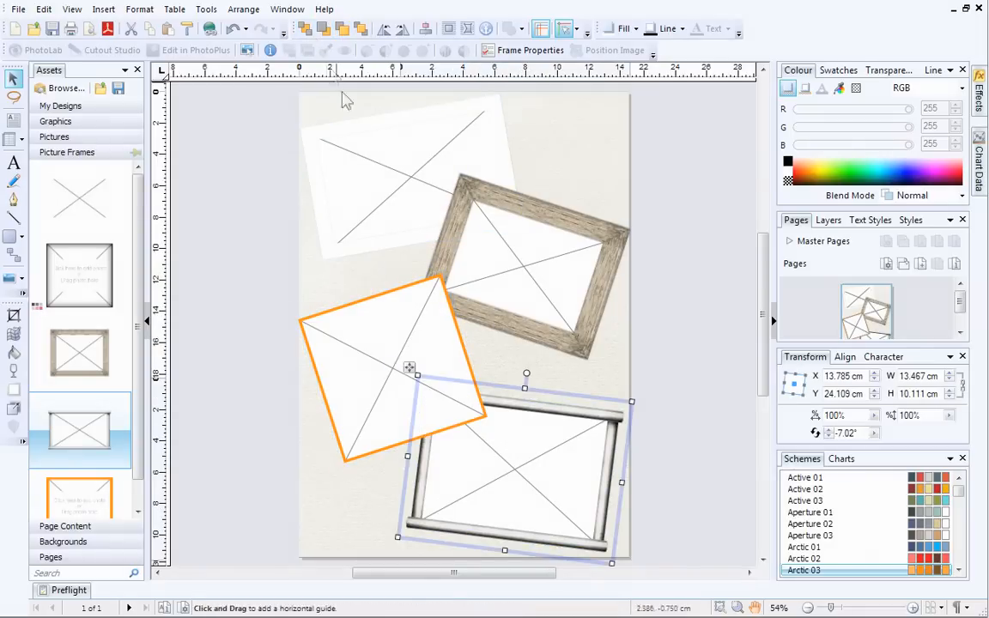
click(678, 471)
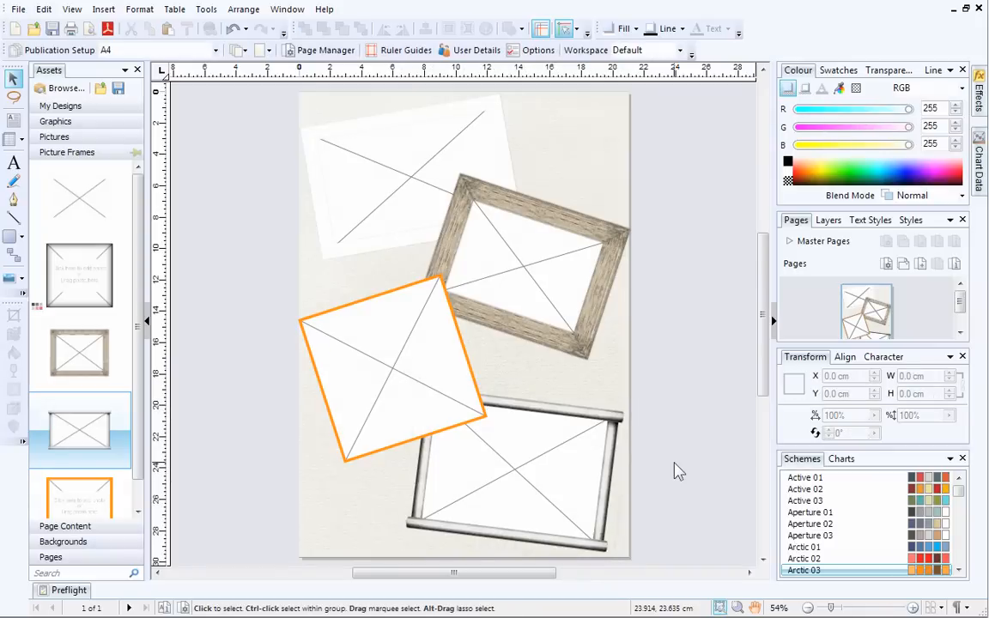
mouse_move(386, 309)
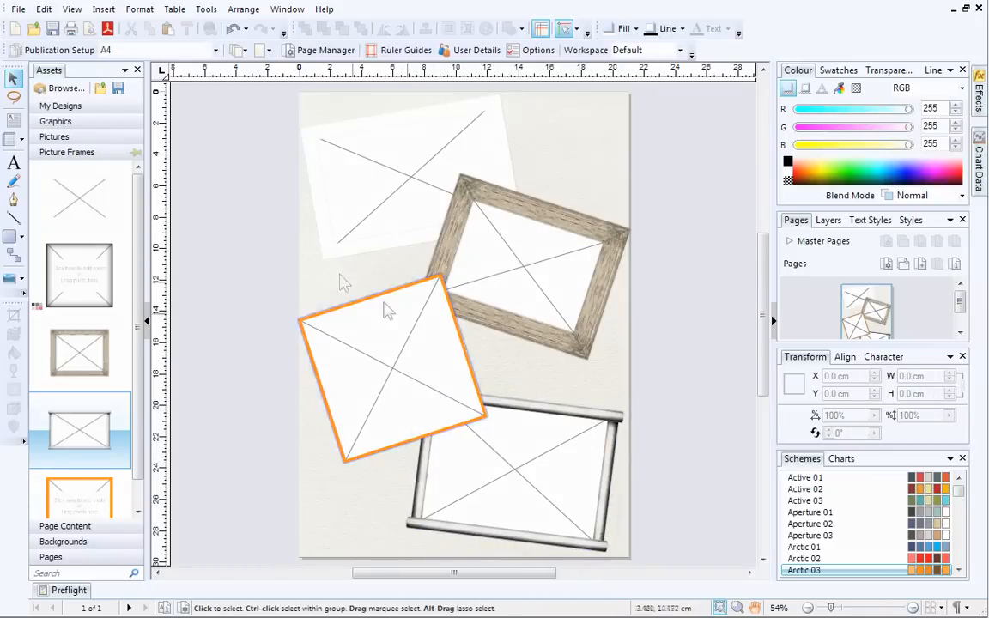
Drag food photos from the Pictures assets into the tilted frames
click(55, 137)
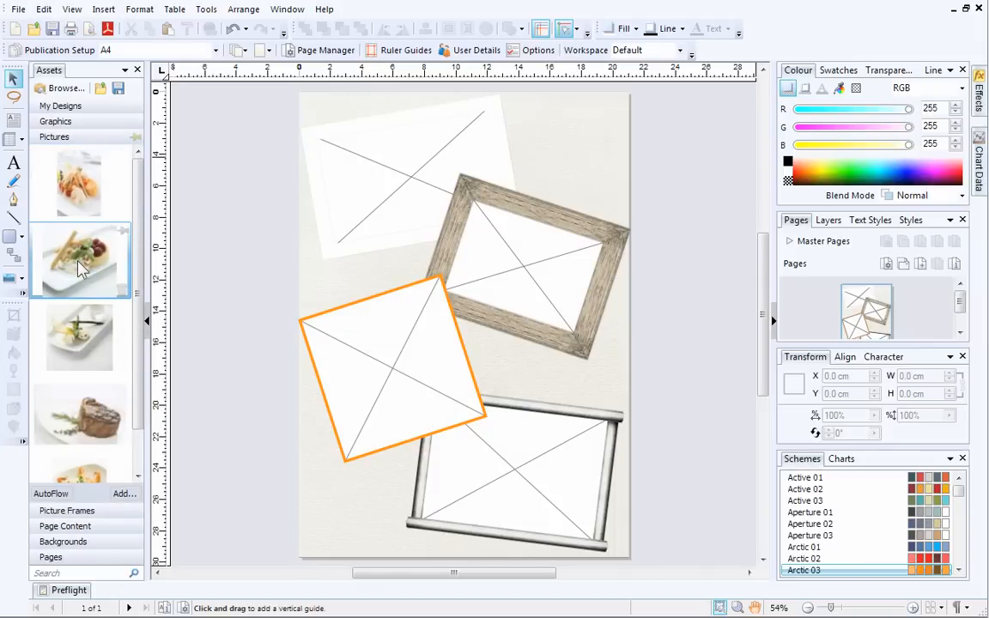
drag(79, 261, 327, 206)
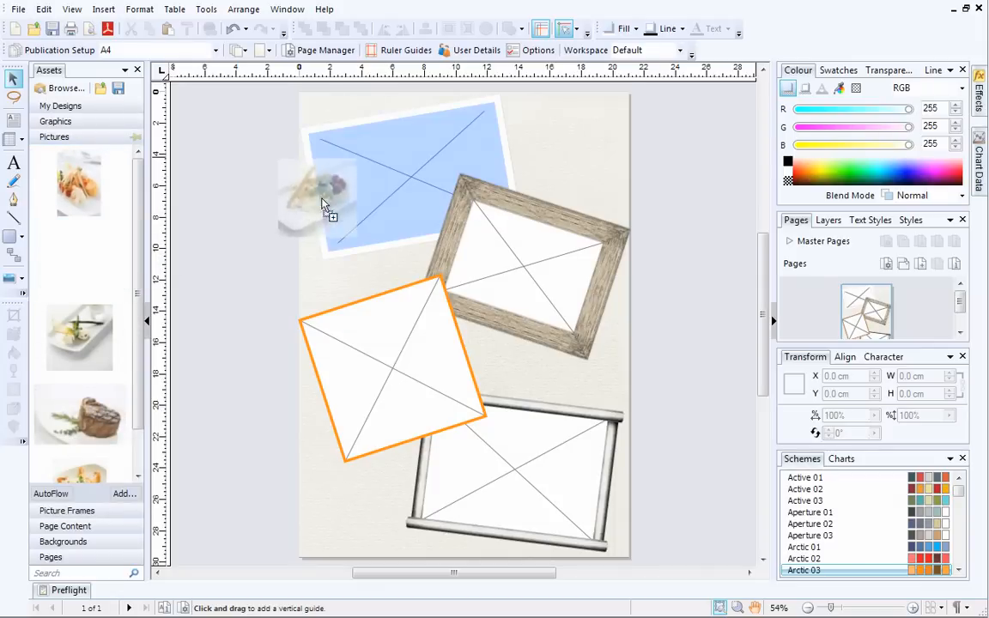
drag(322, 203, 398, 192)
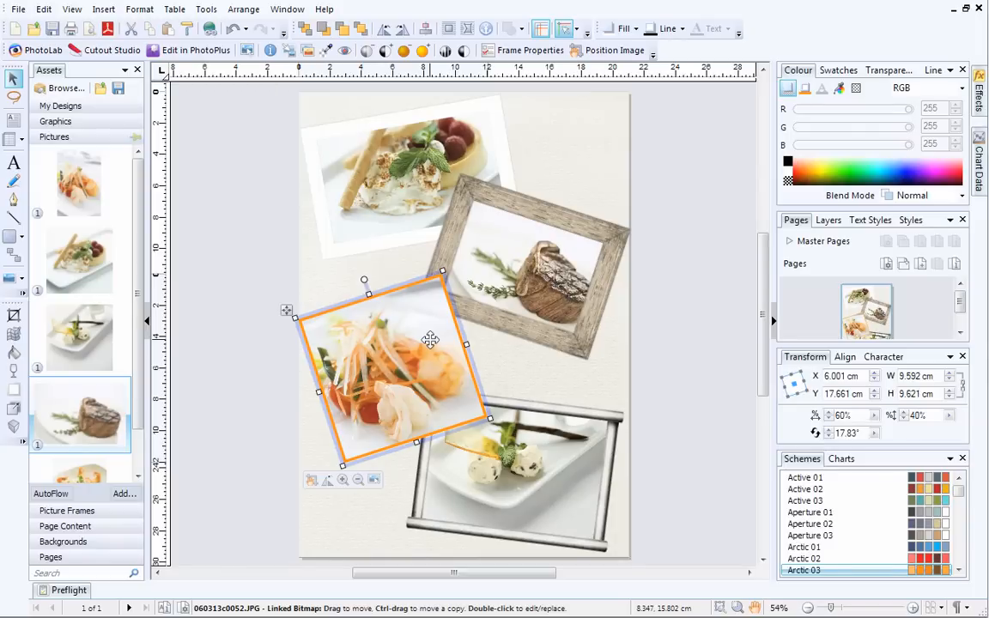
mouse_move(374, 481)
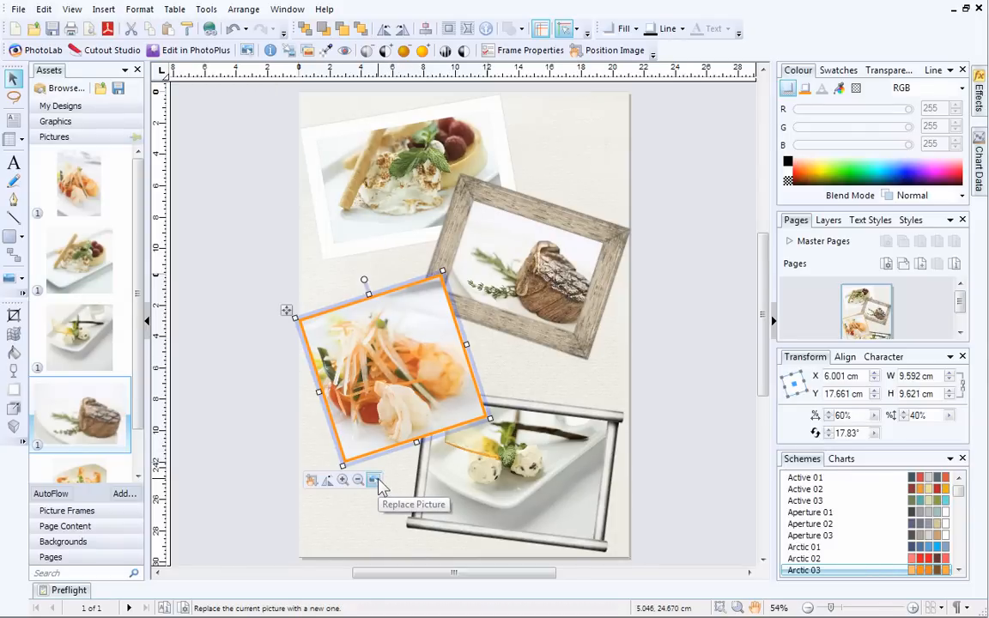
Replace the orange frame's photo with the 070507u0079.JPG shrimp pasta picture
click(373, 481)
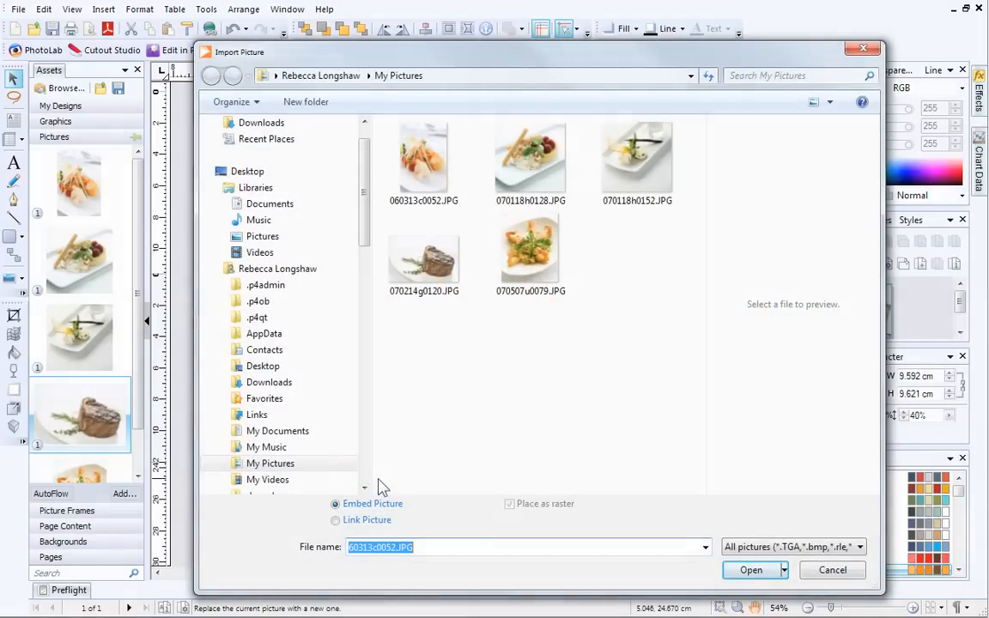
click(529, 254)
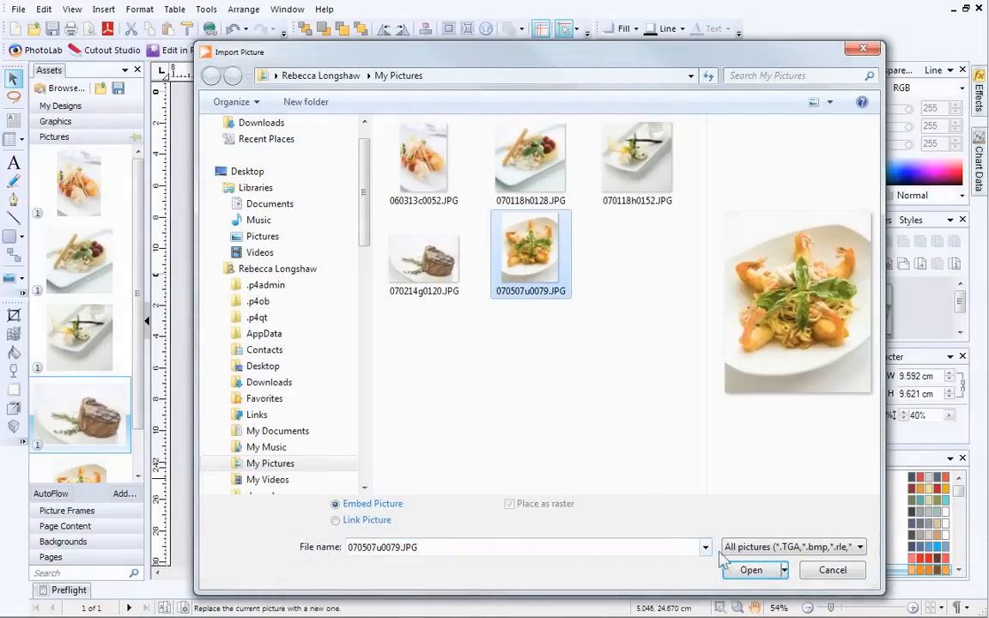
click(750, 570)
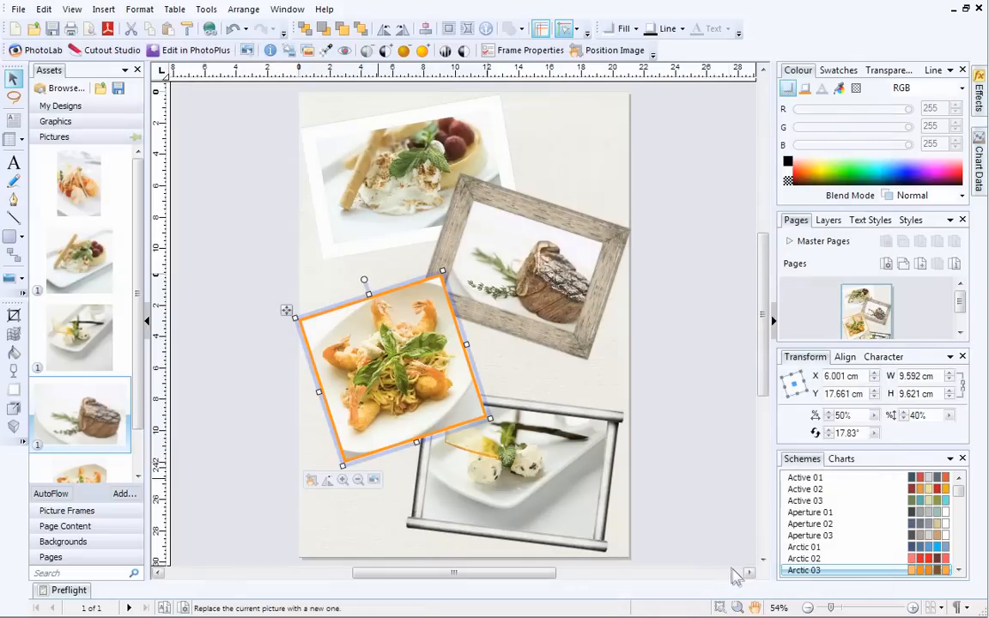
click(700, 443)
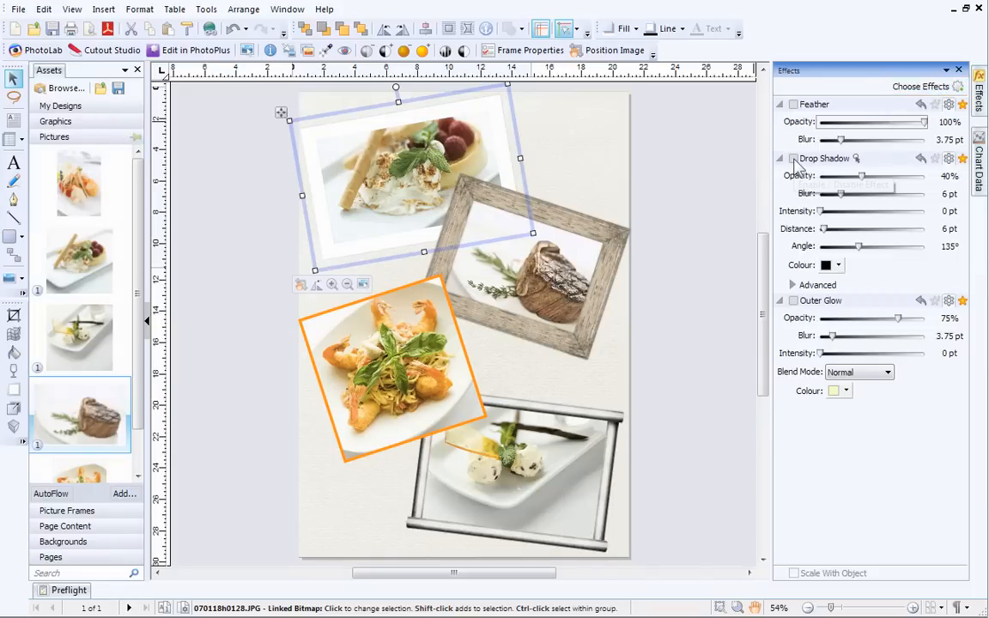
mouse_move(793, 158)
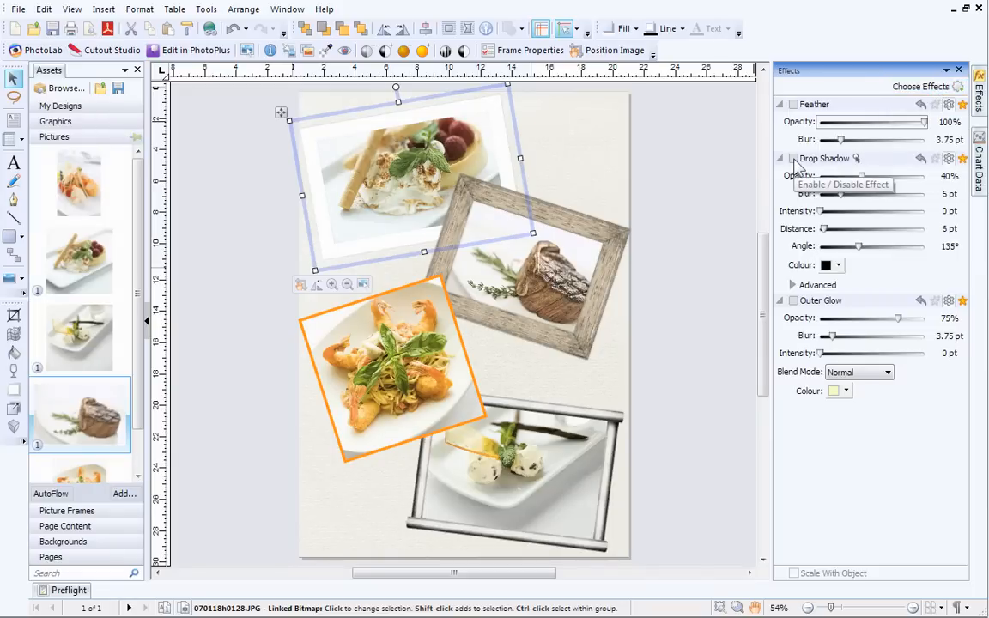
Apply a drop shadow to the top photo with 12 pt distance and 44% opacity
click(793, 573)
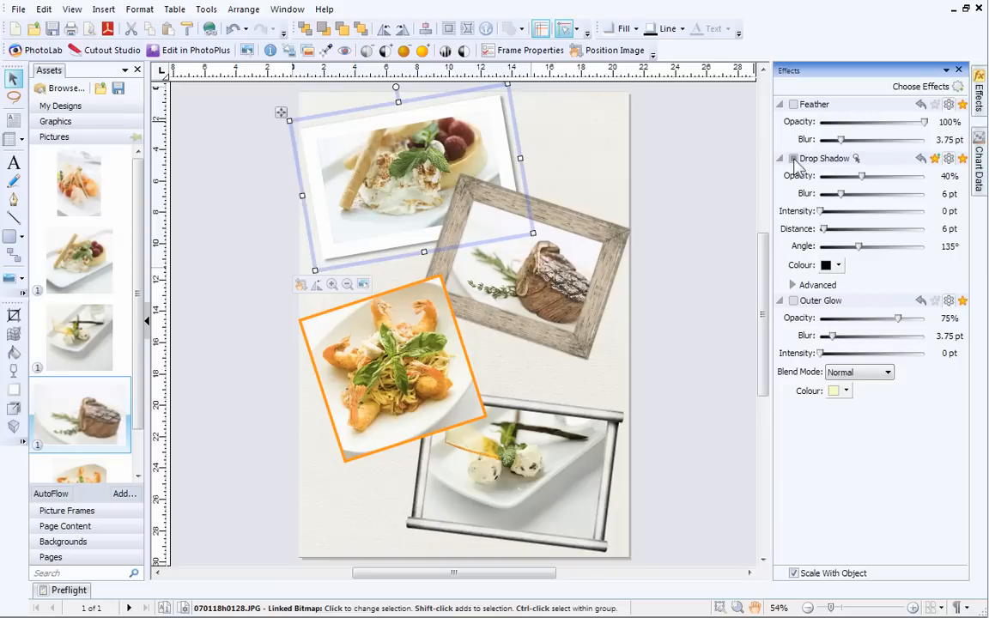
drag(820, 229, 831, 229)
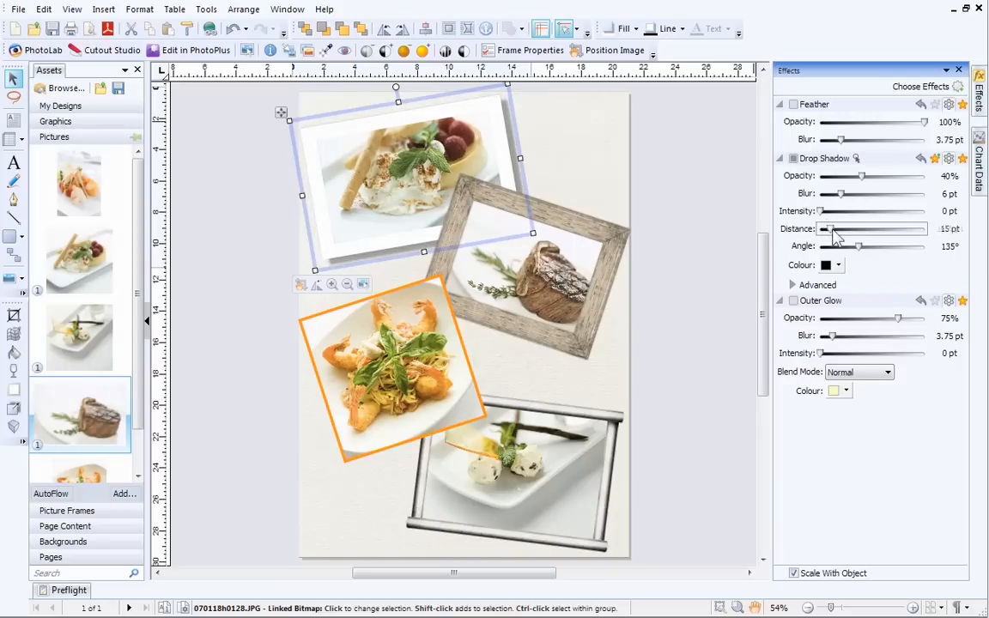
drag(827, 228, 841, 228)
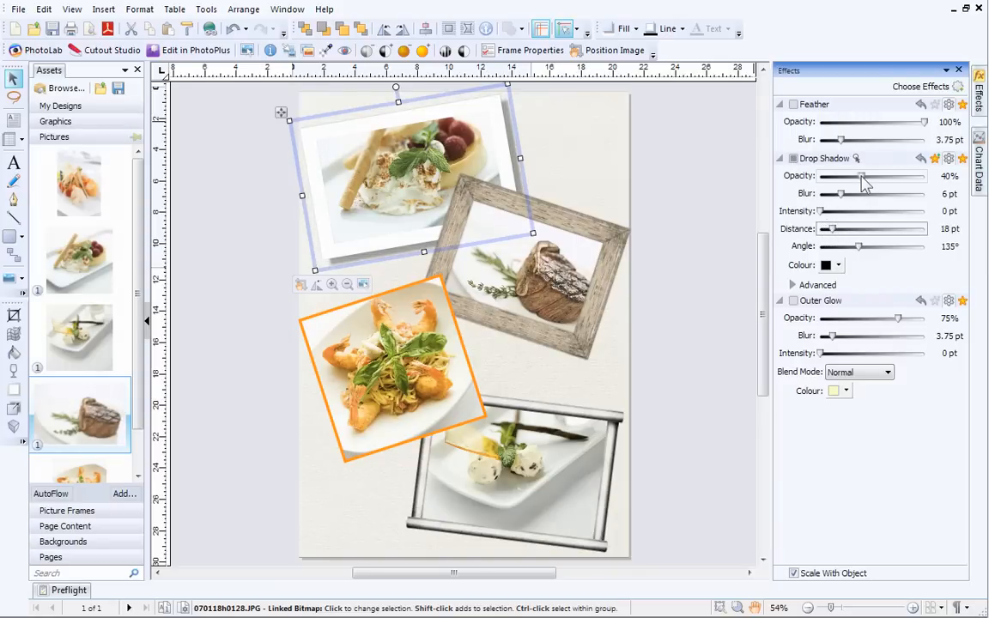
drag(854, 175, 867, 175)
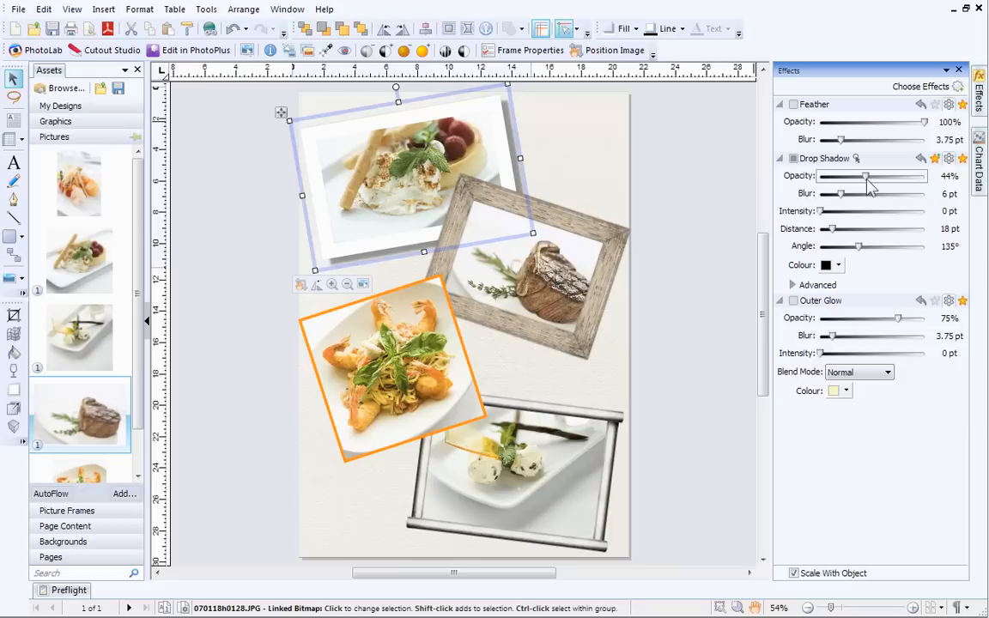
mouse_move(862, 192)
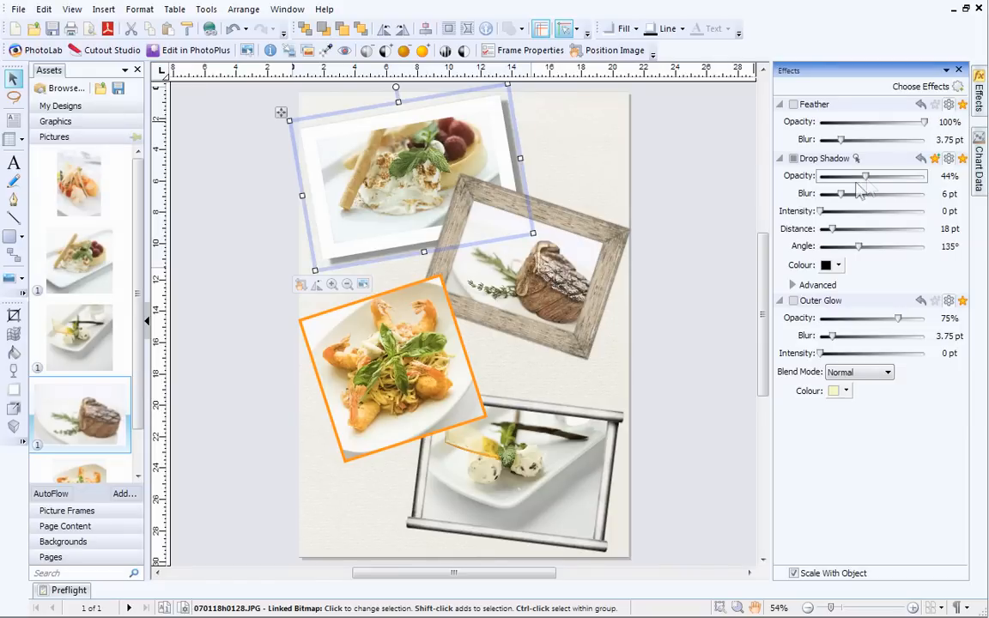